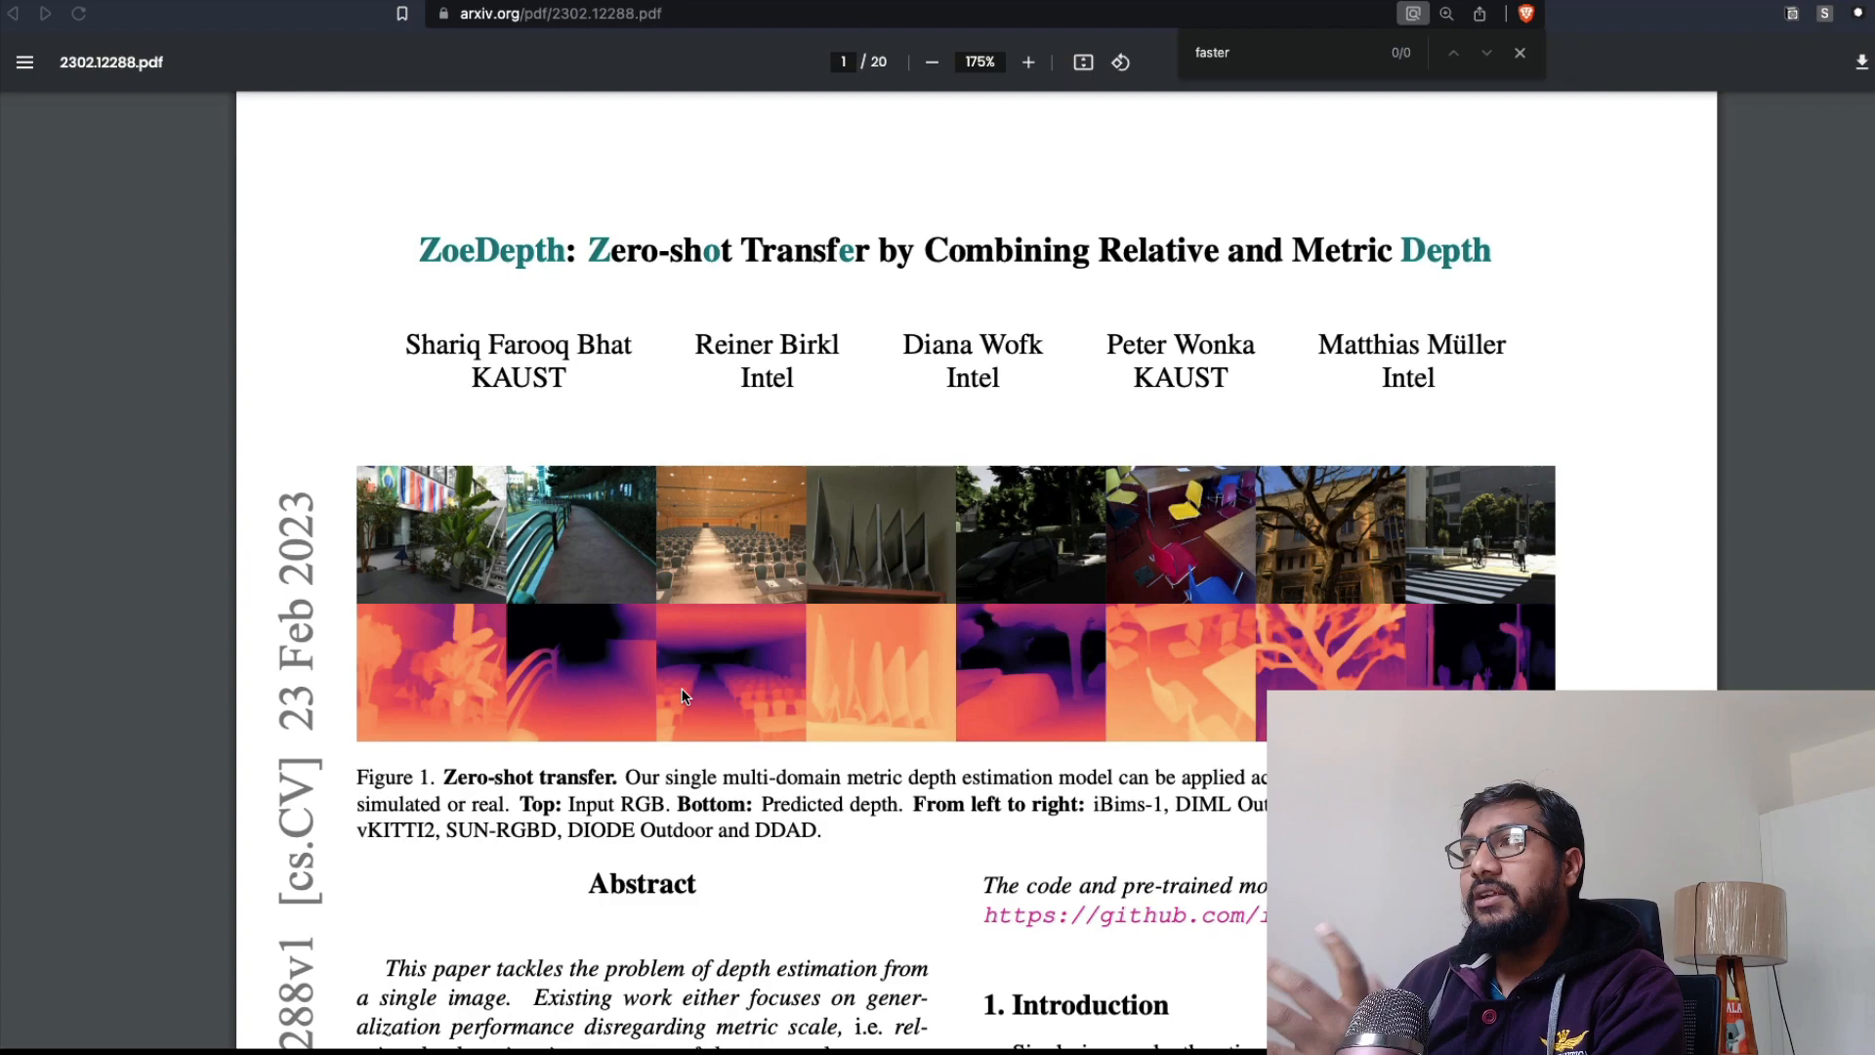
Scroll through the isl-org/ZoeDepth README back toward the repository's Code overview and file list.
scroll("down", 3)
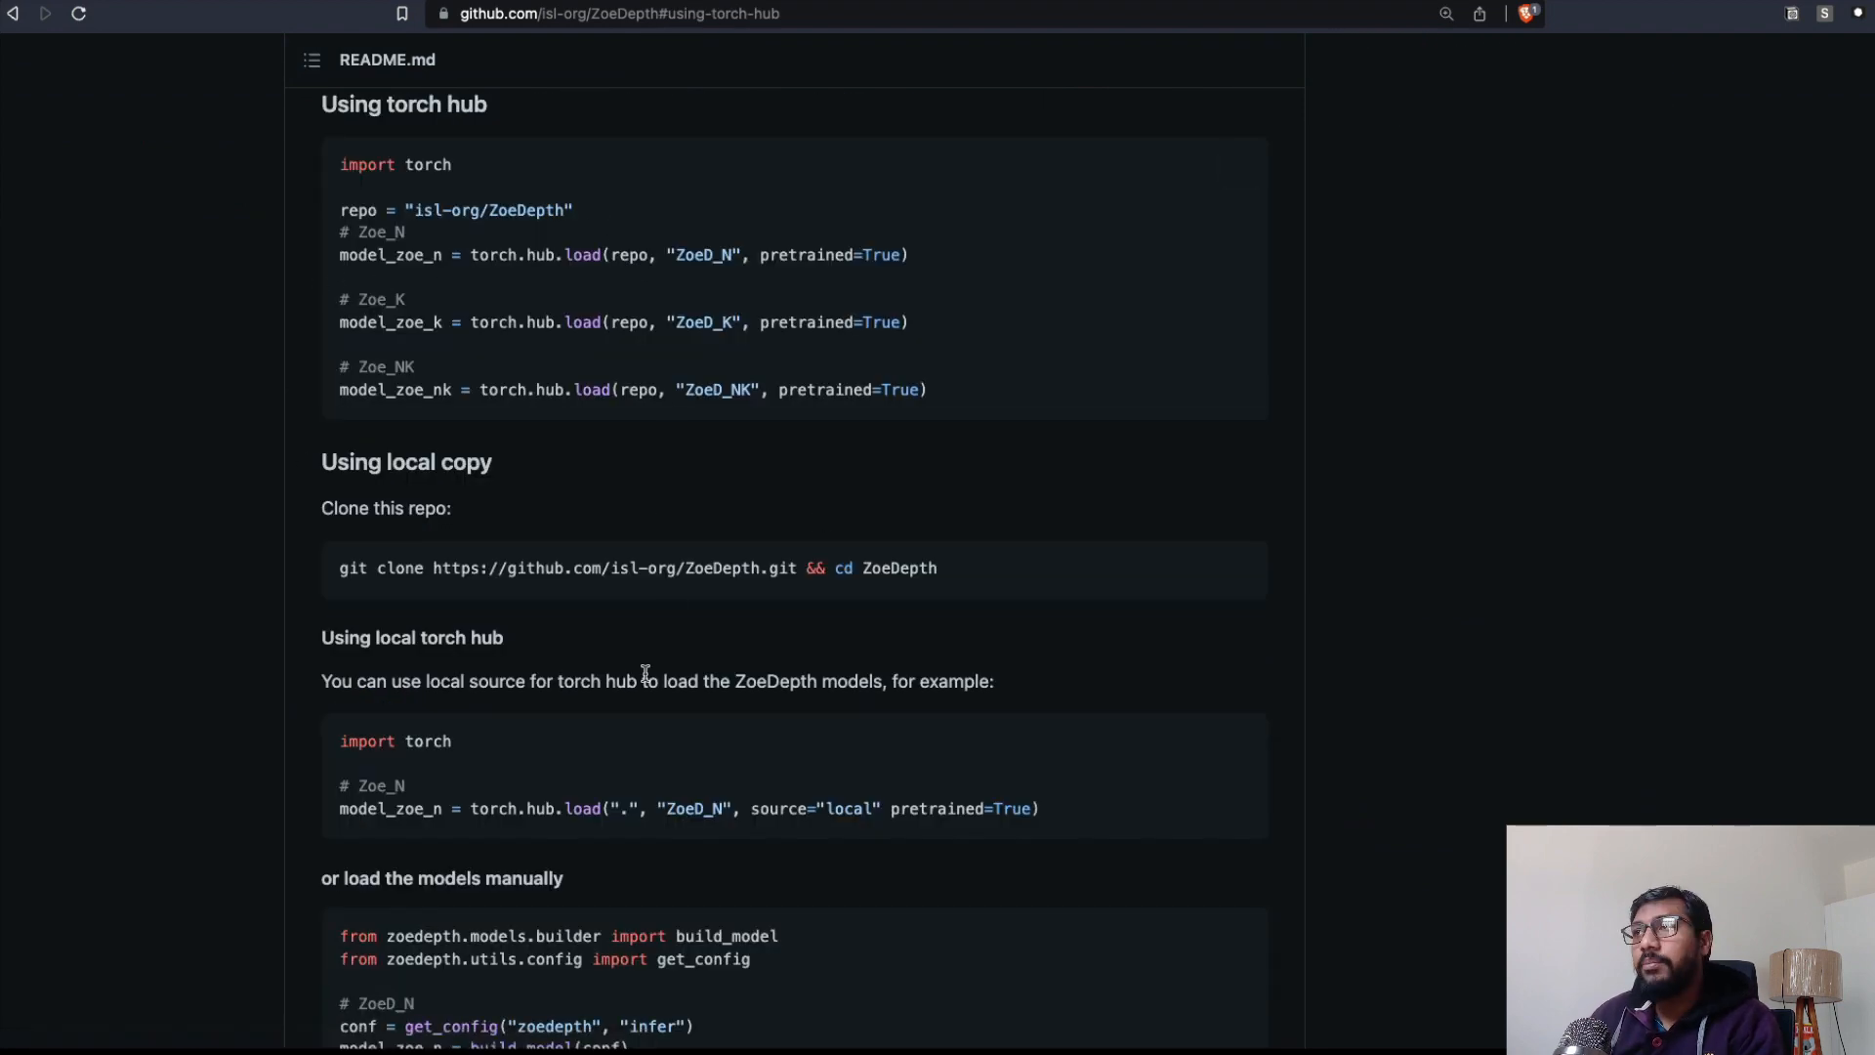
mouse_move(574, 648)
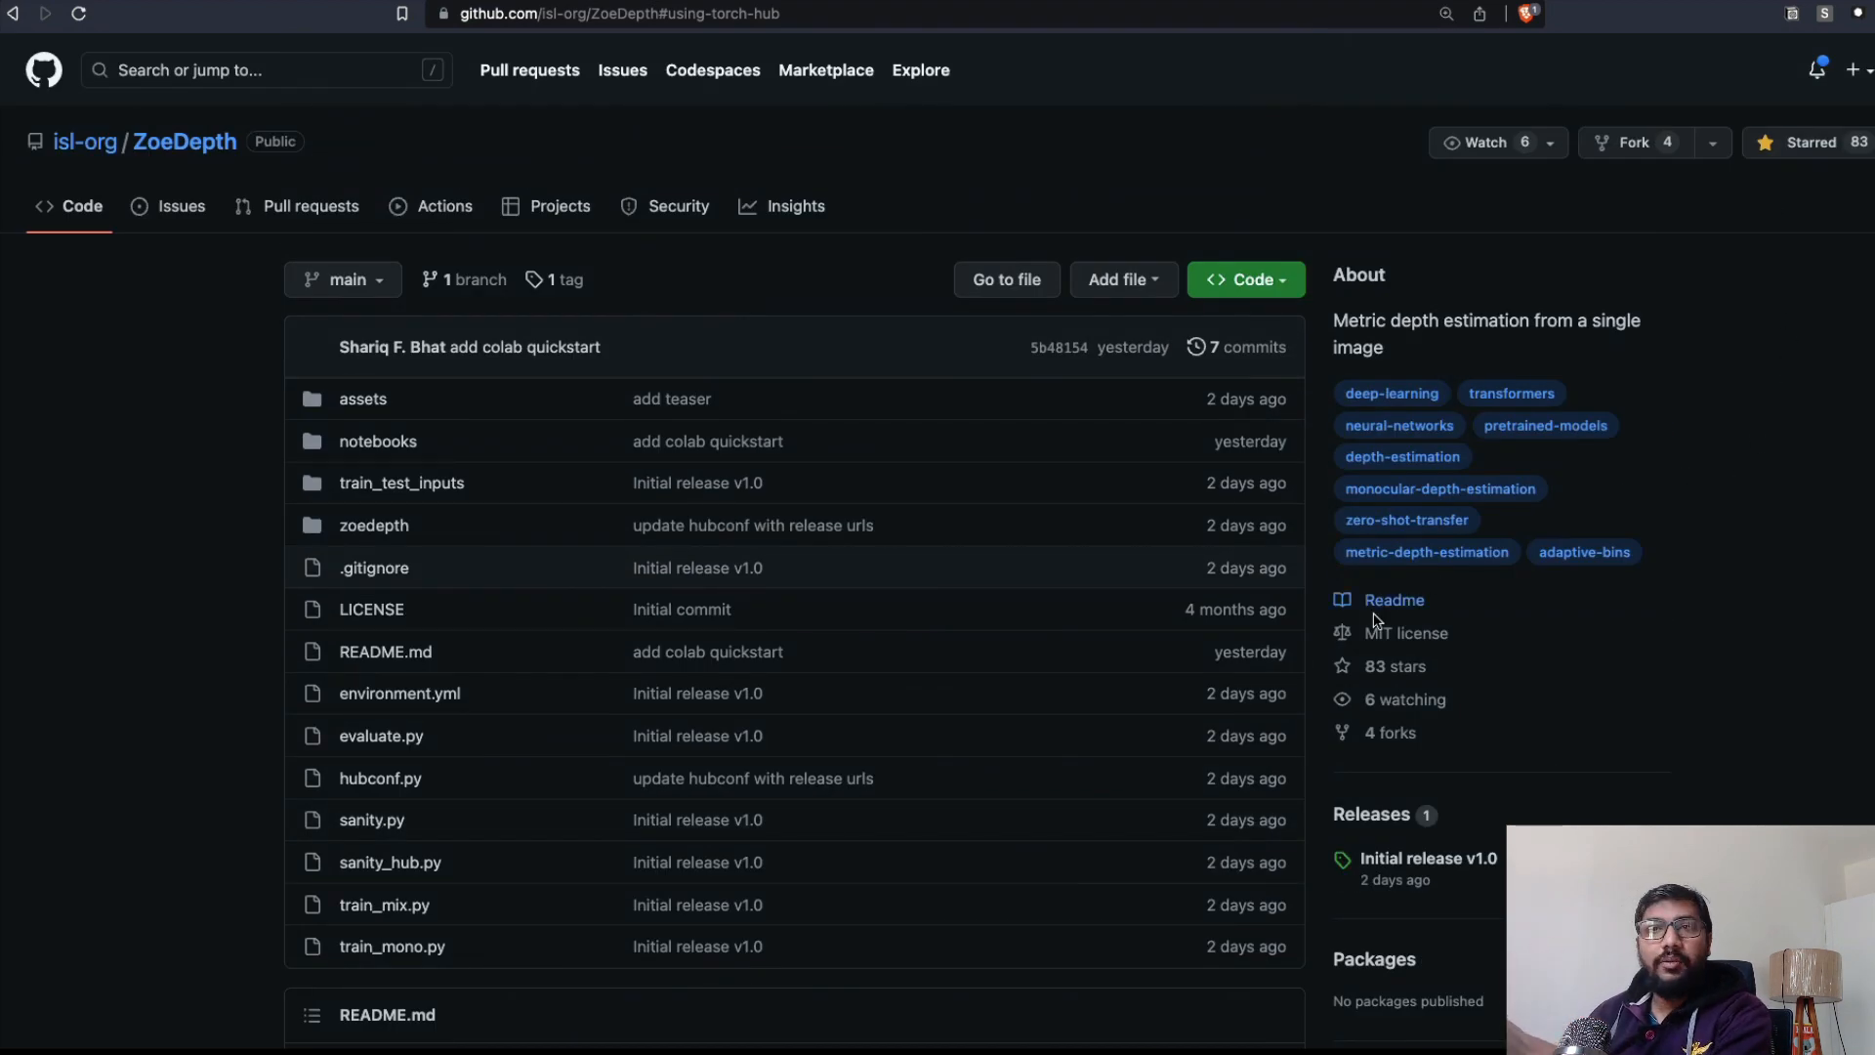
scroll("down", 3)
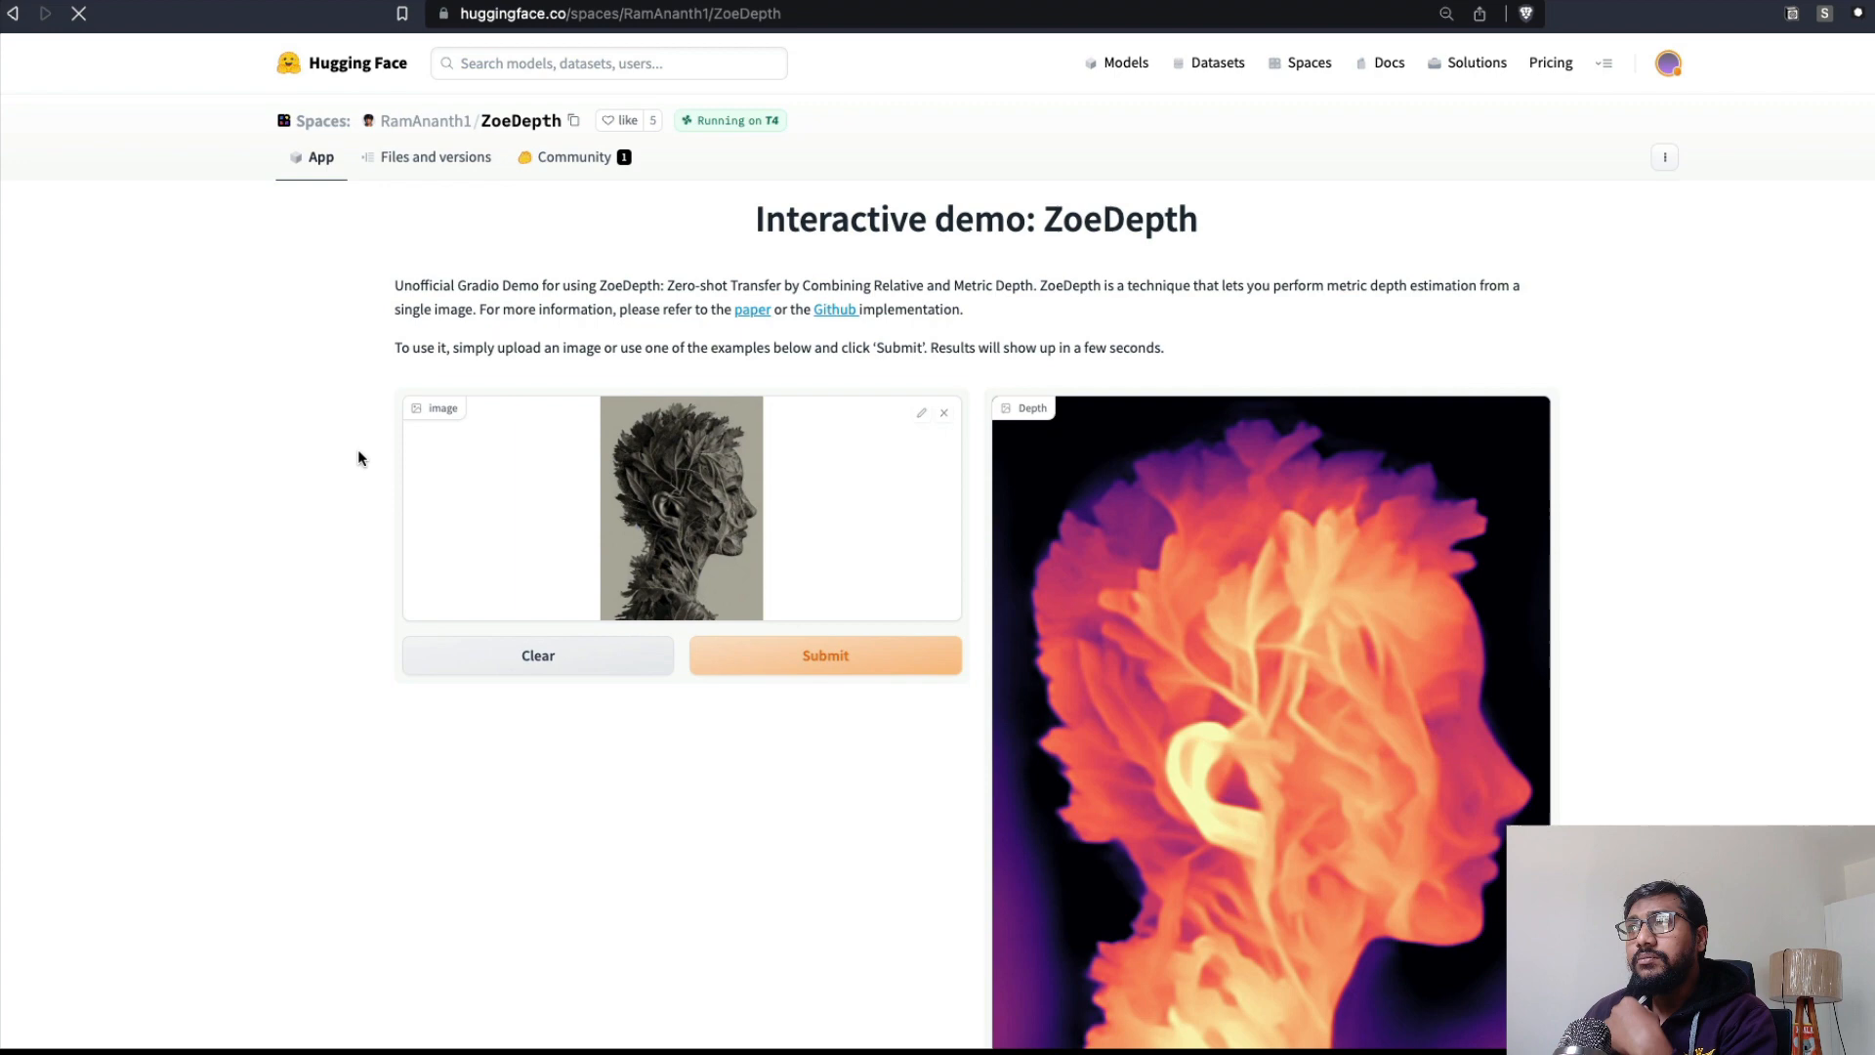
View the Space's files, inspect the app.py Gradio source, then return to the file listing.
left_click(433, 156)
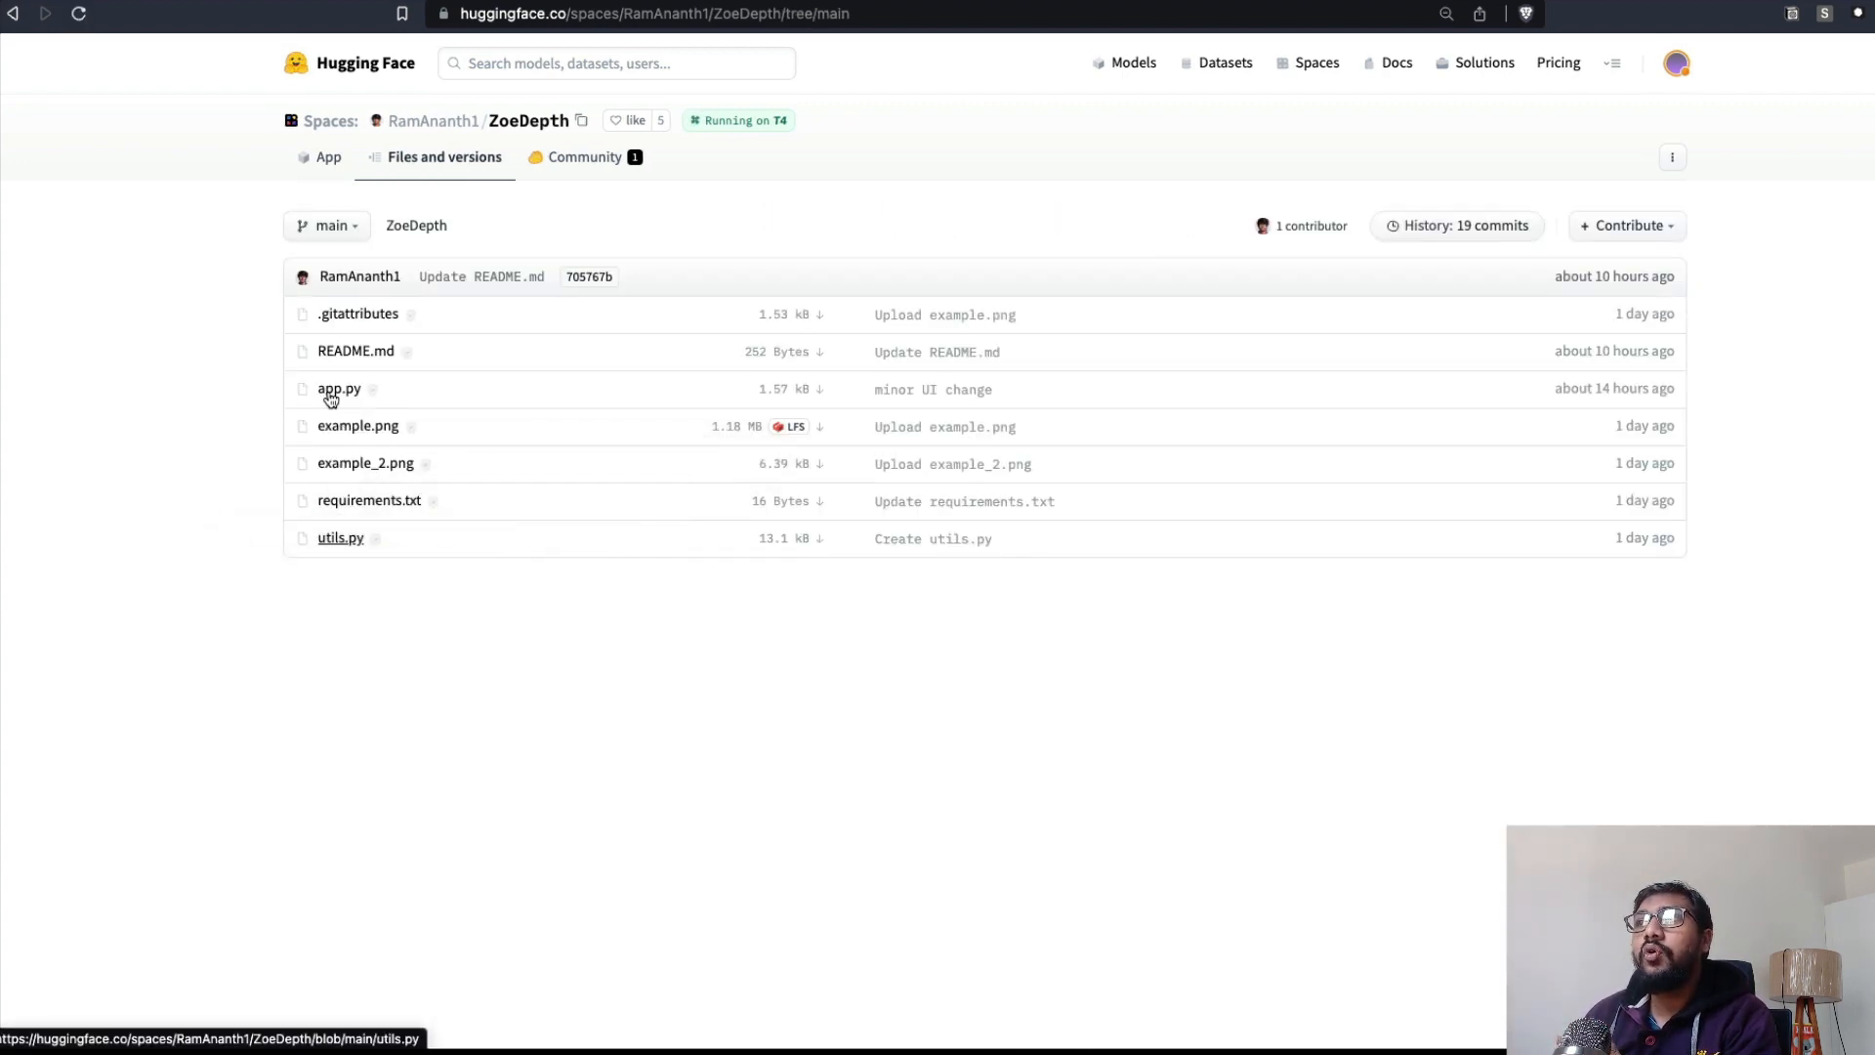
left_click(338, 389)
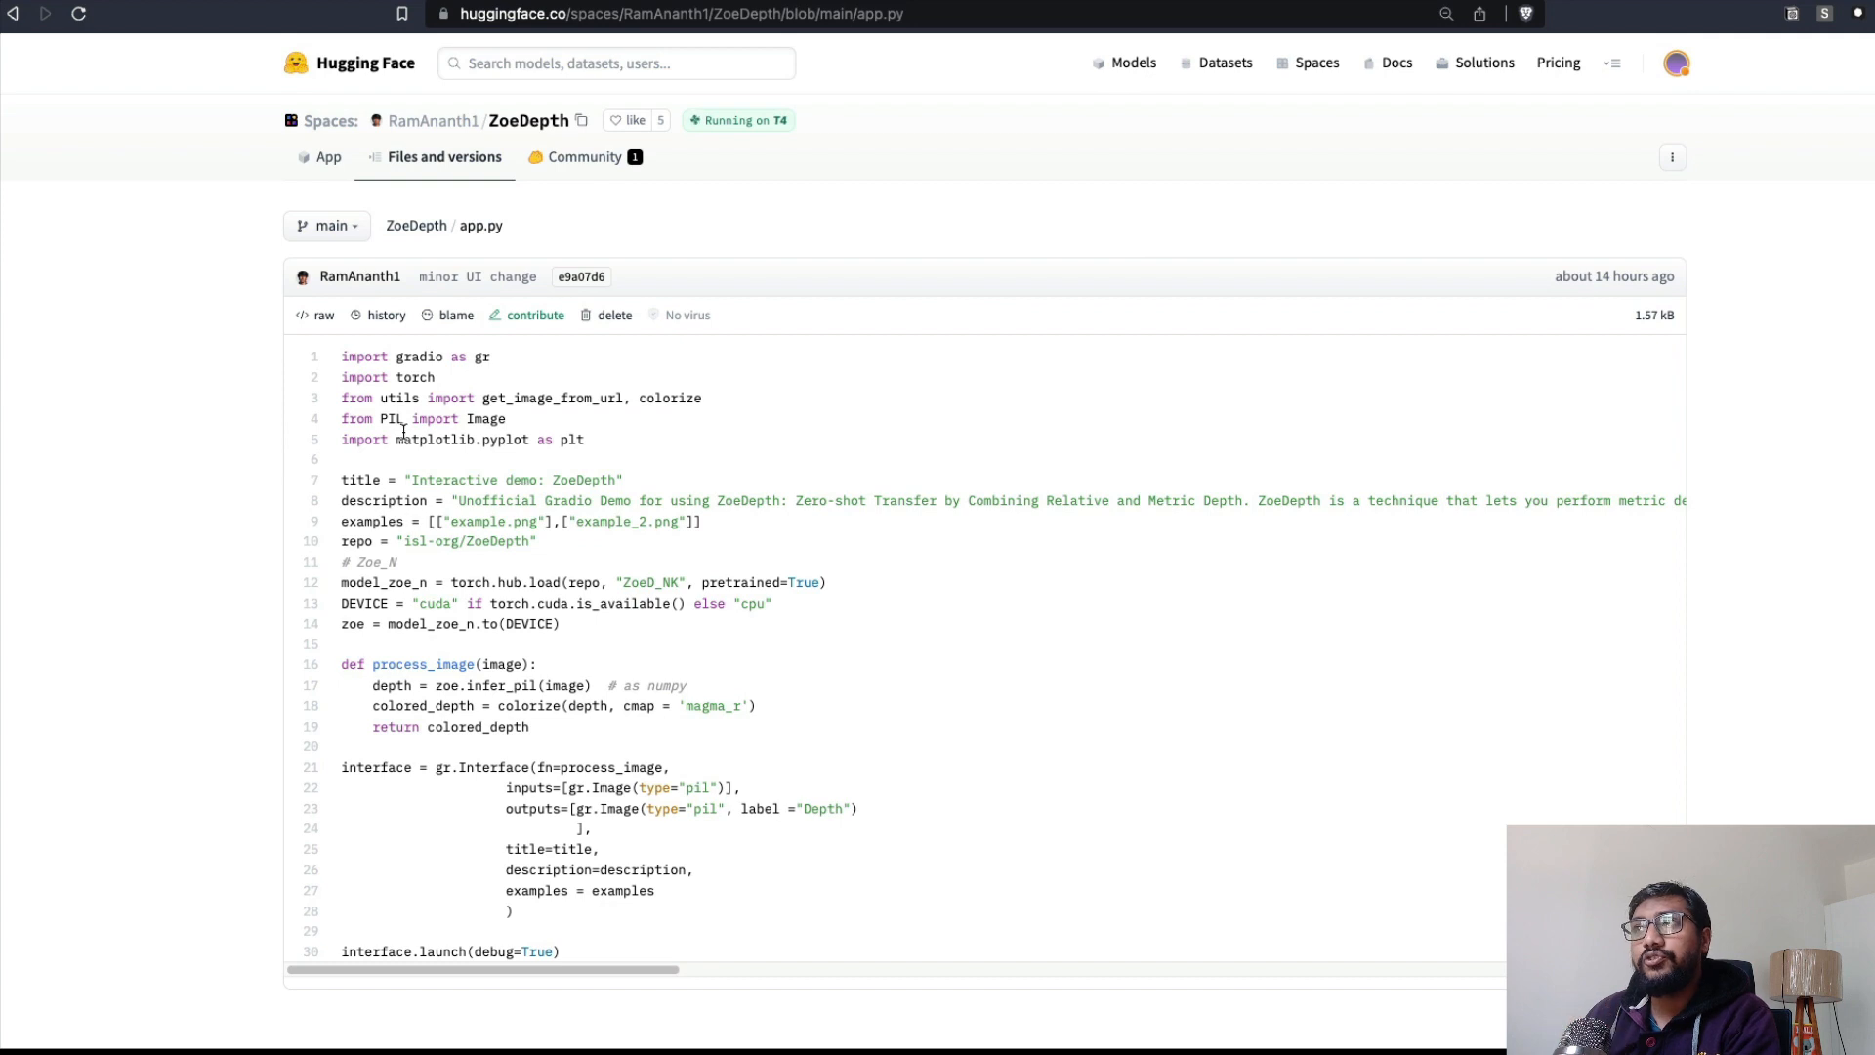
left_click_drag(451, 583, 824, 583)
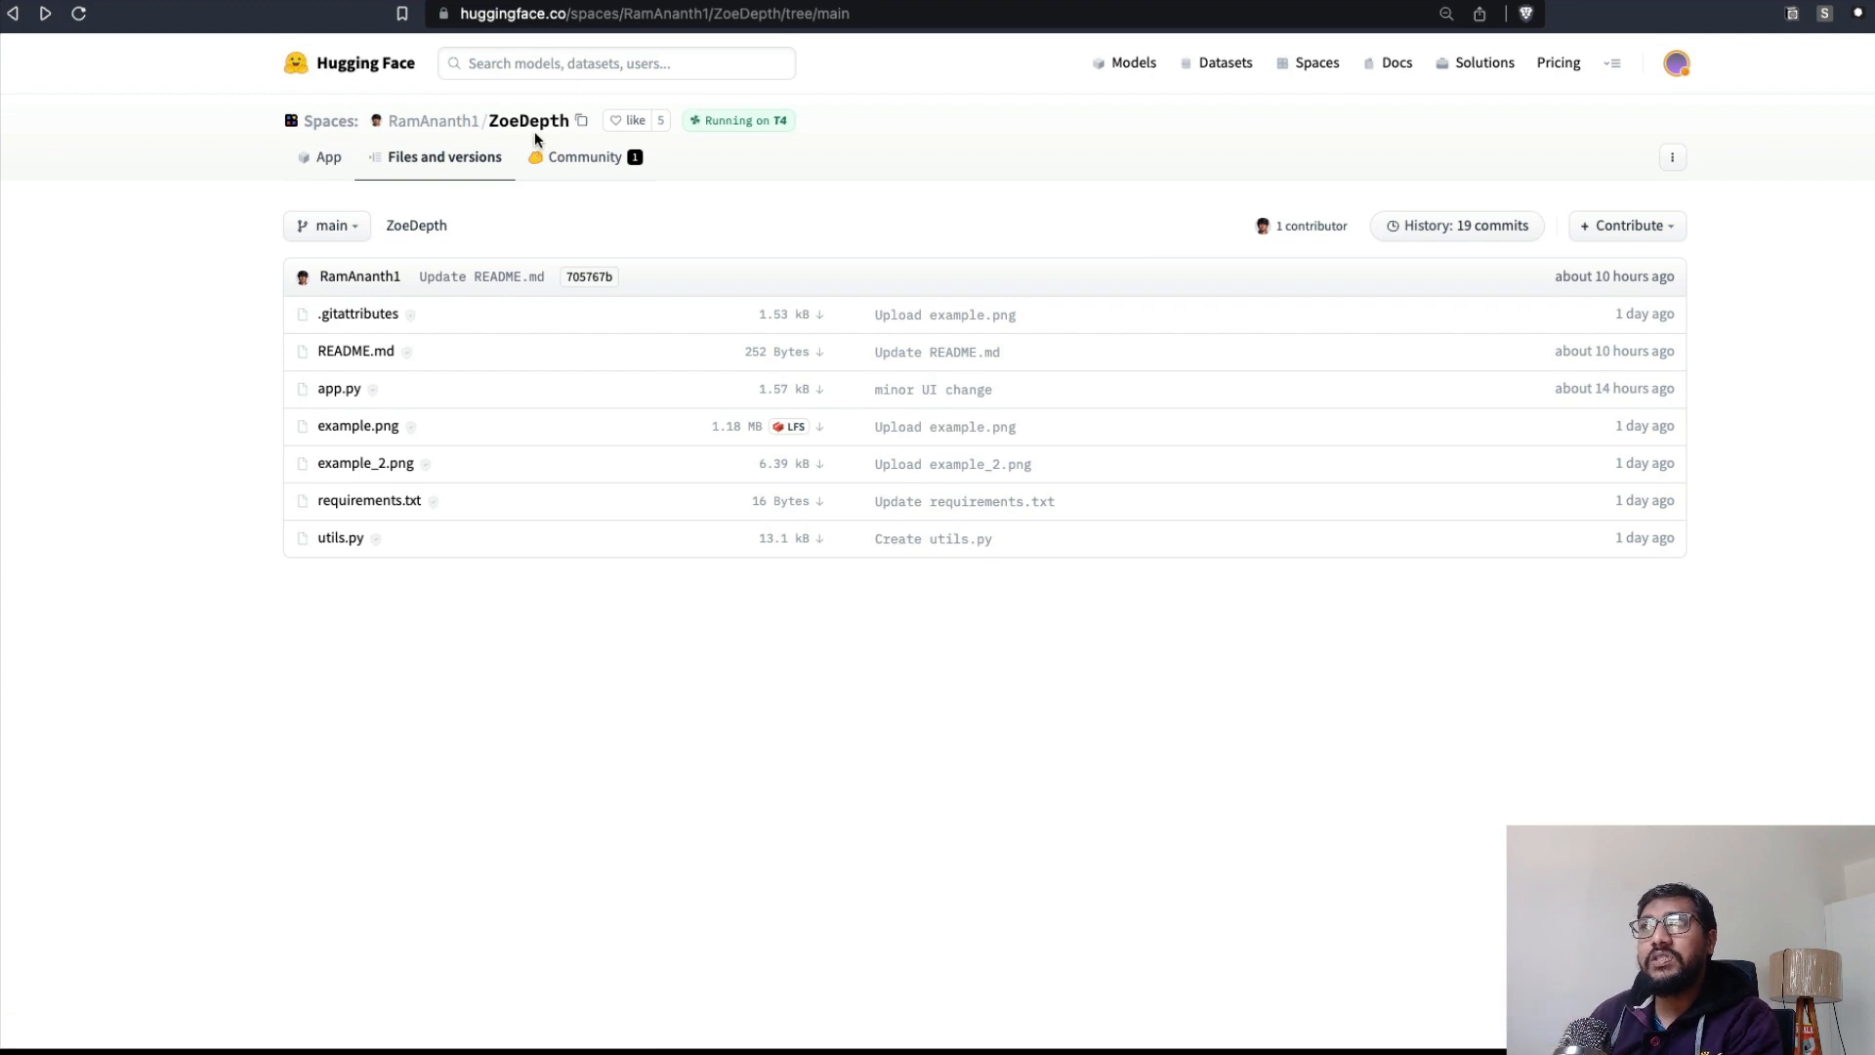
Return to the running demo and generate the depth map for the armchair living-room example.
left_click(329, 157)
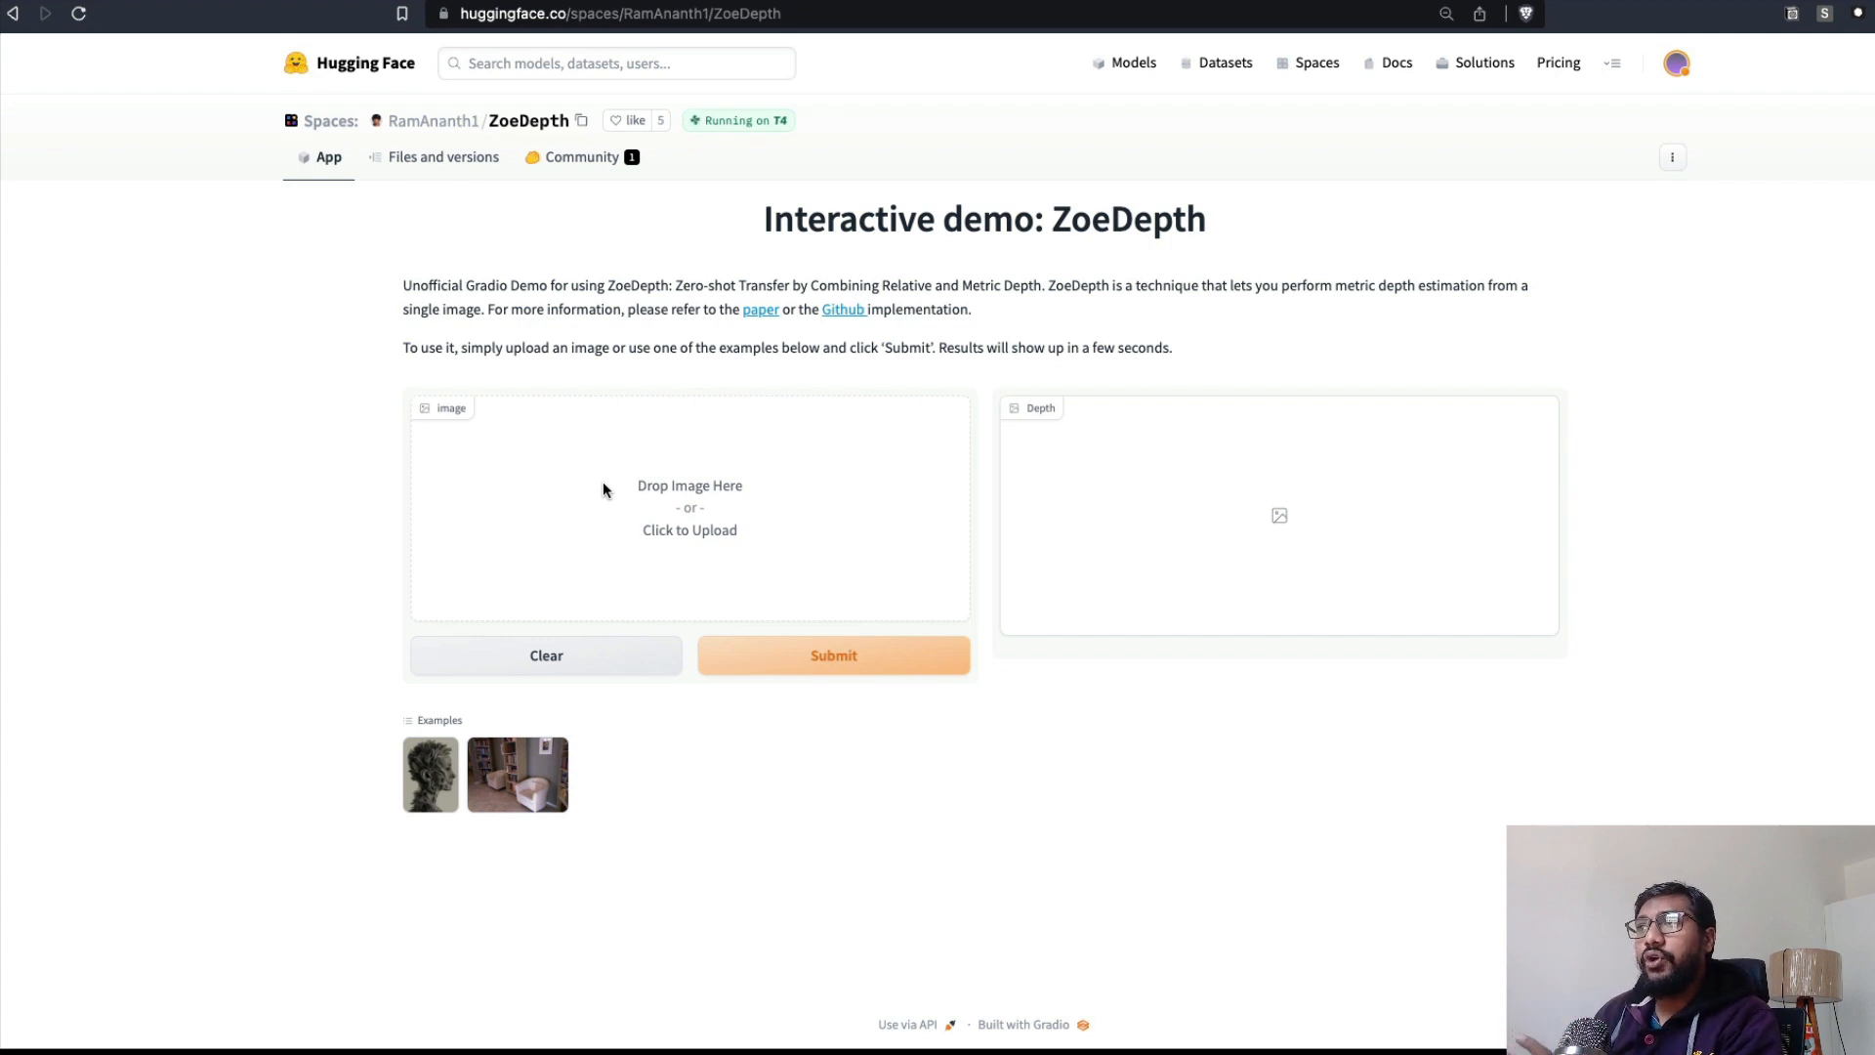
left_click(516, 773)
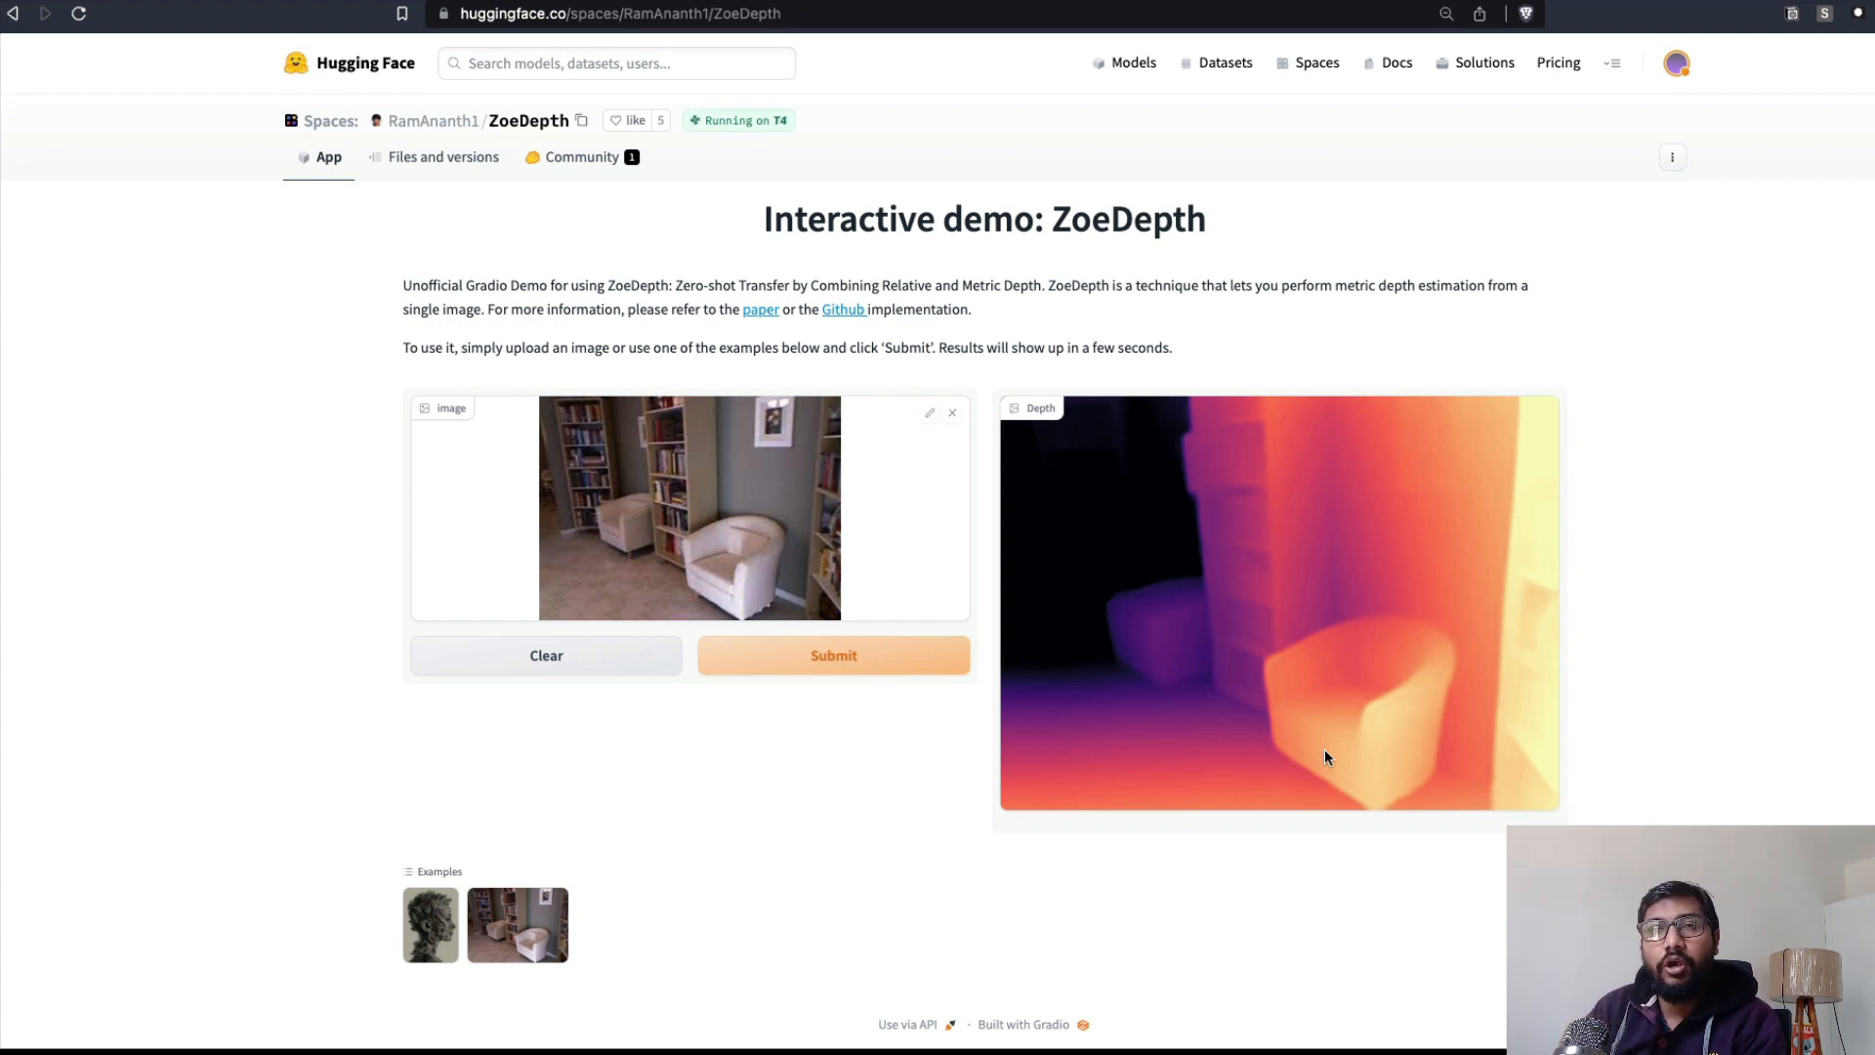
mouse_move(1387, 647)
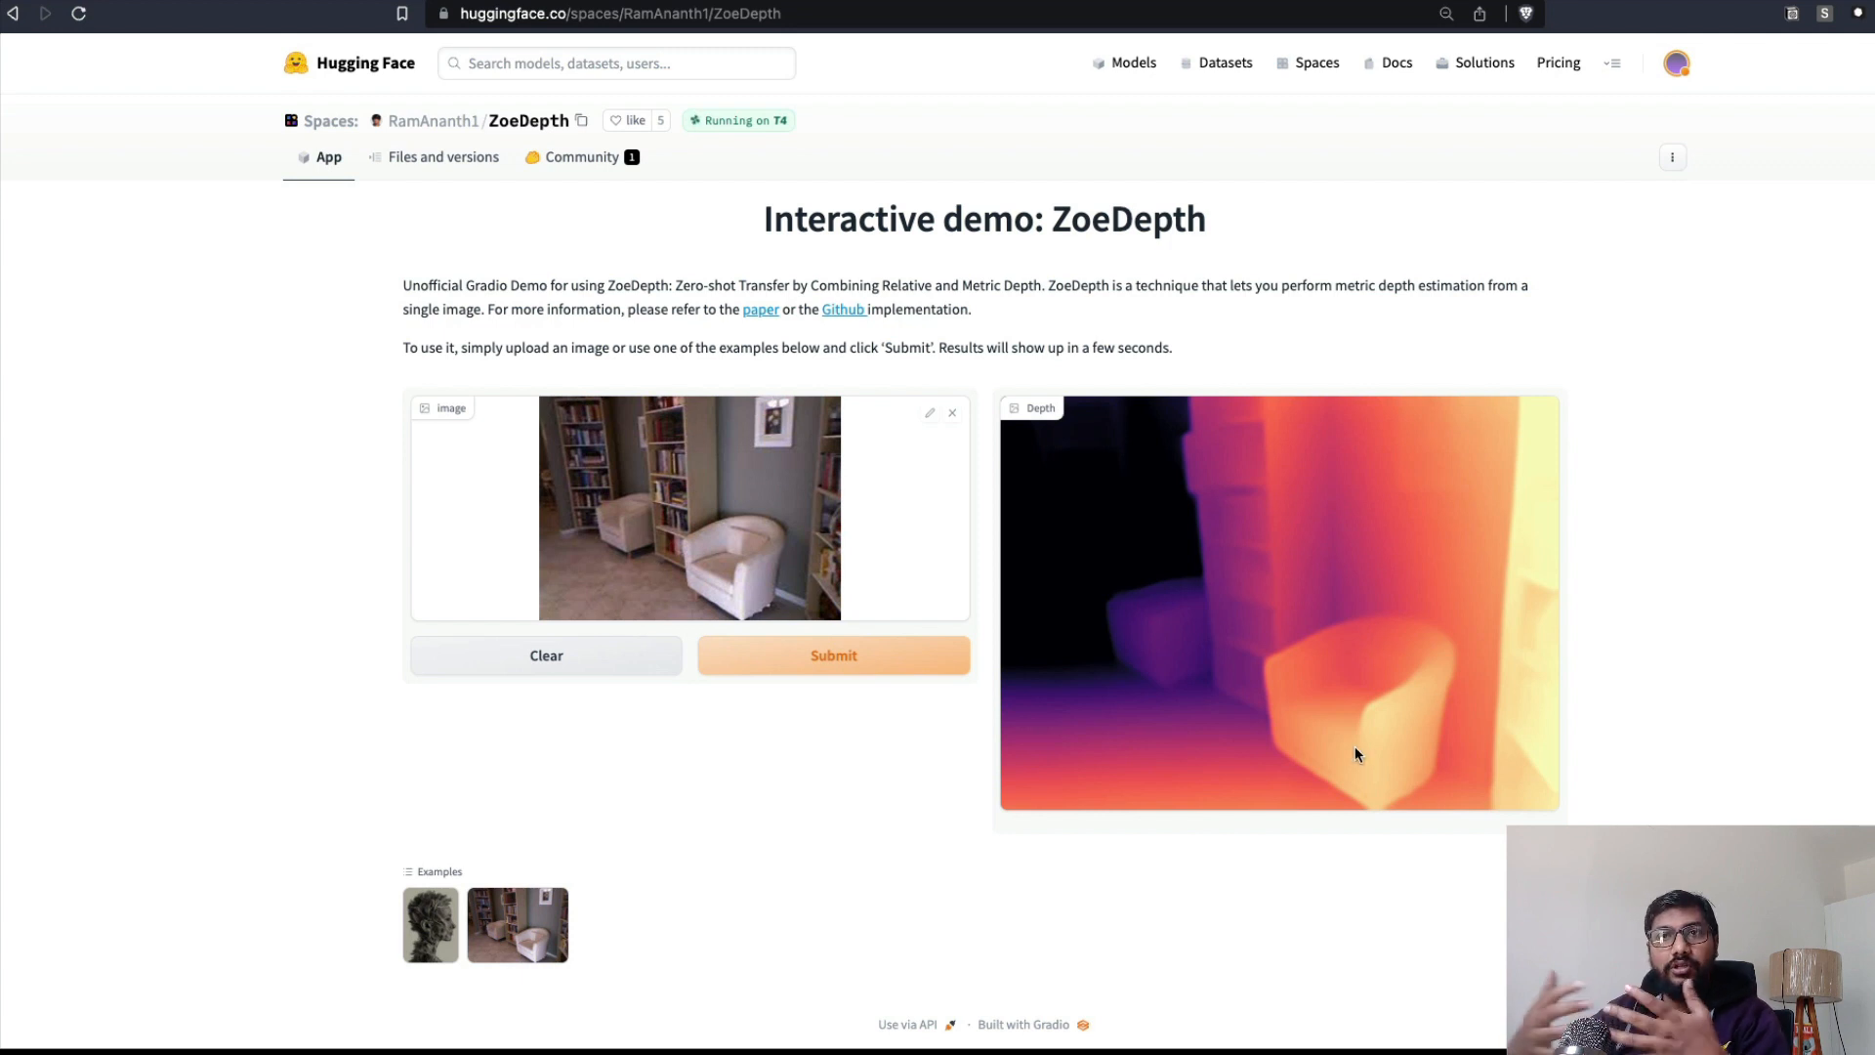
mouse_move(1504, 779)
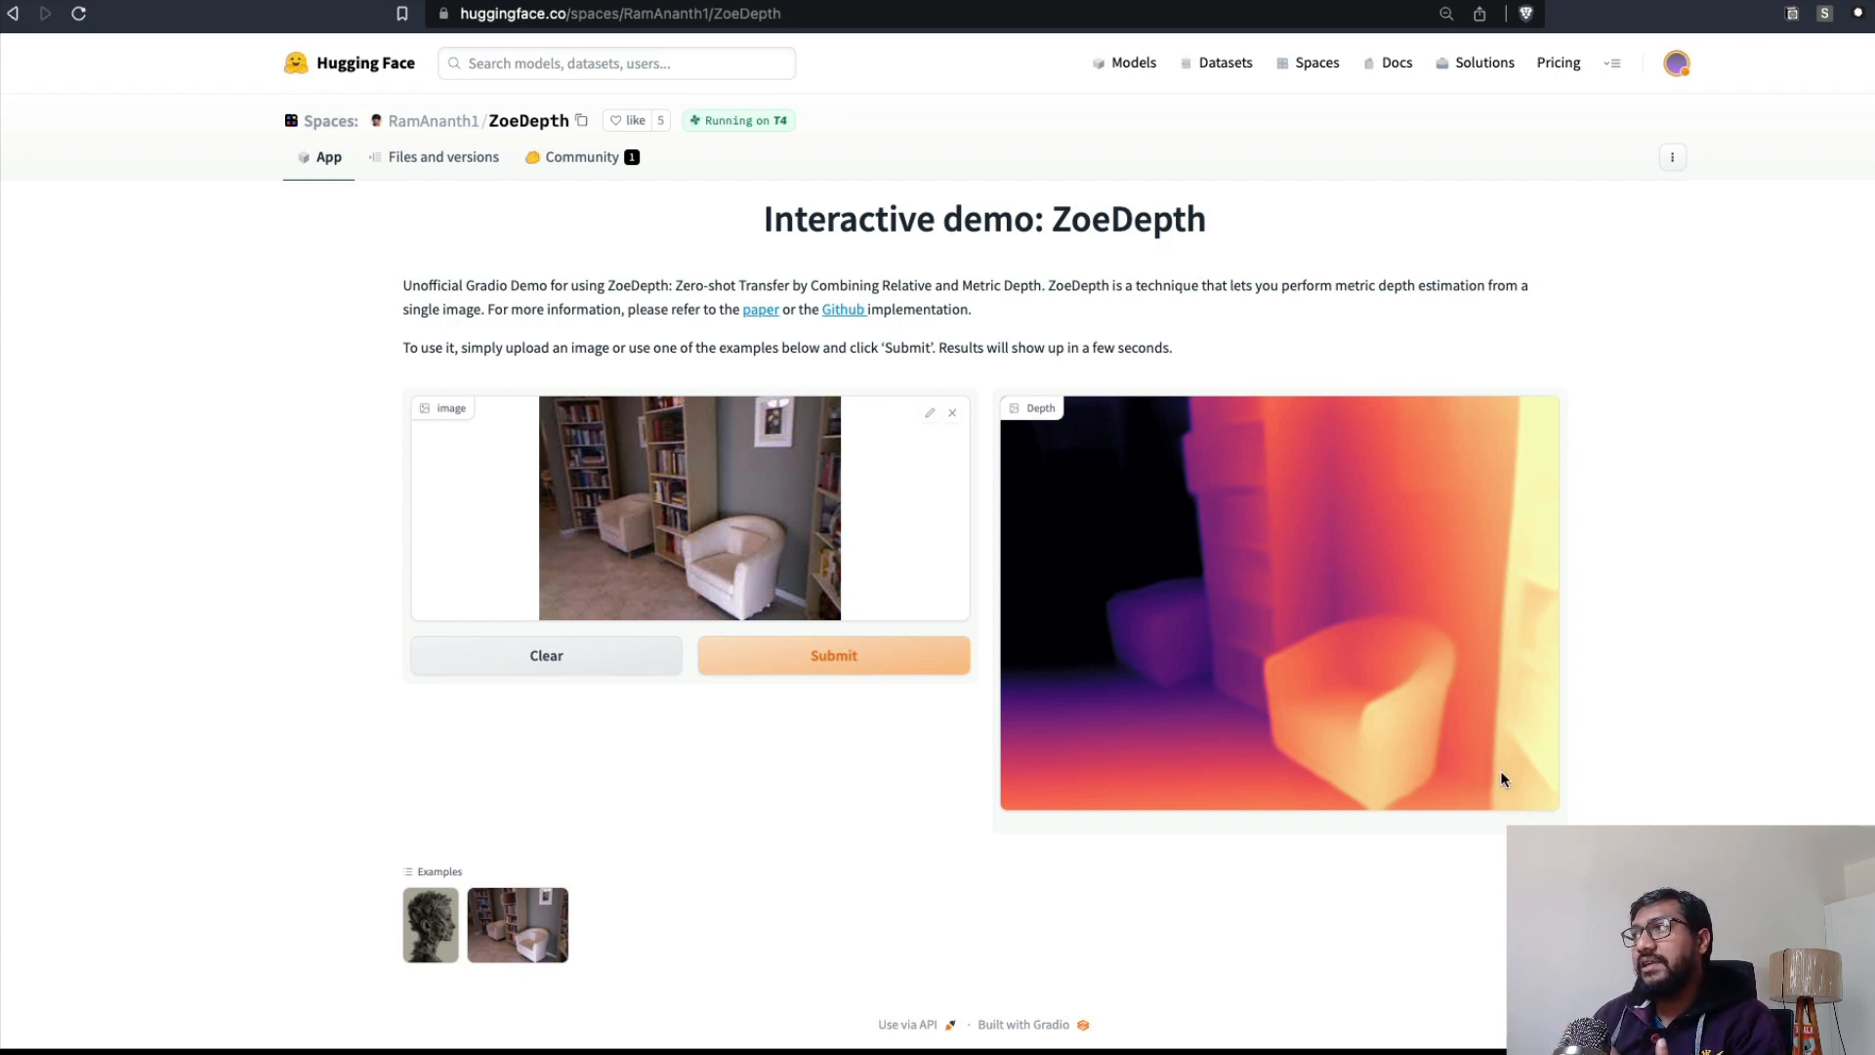
mouse_move(1426, 753)
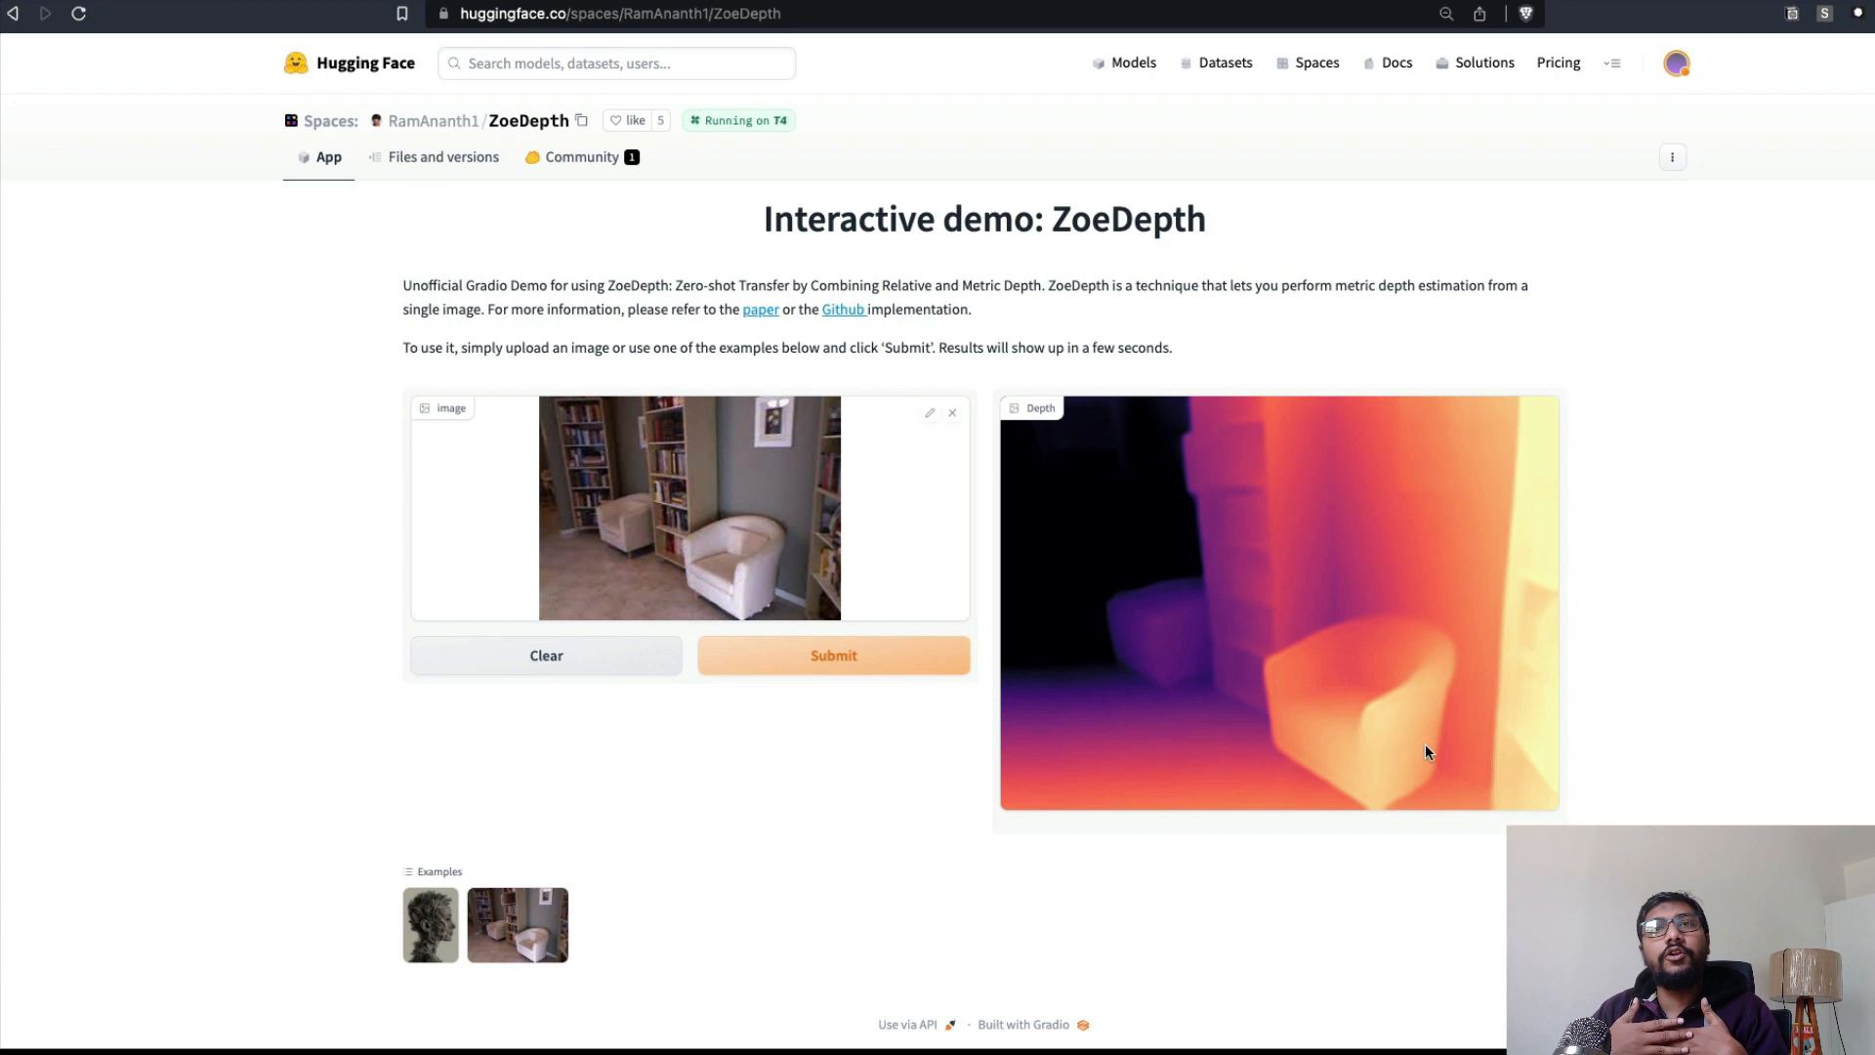
mouse_move(1100, 516)
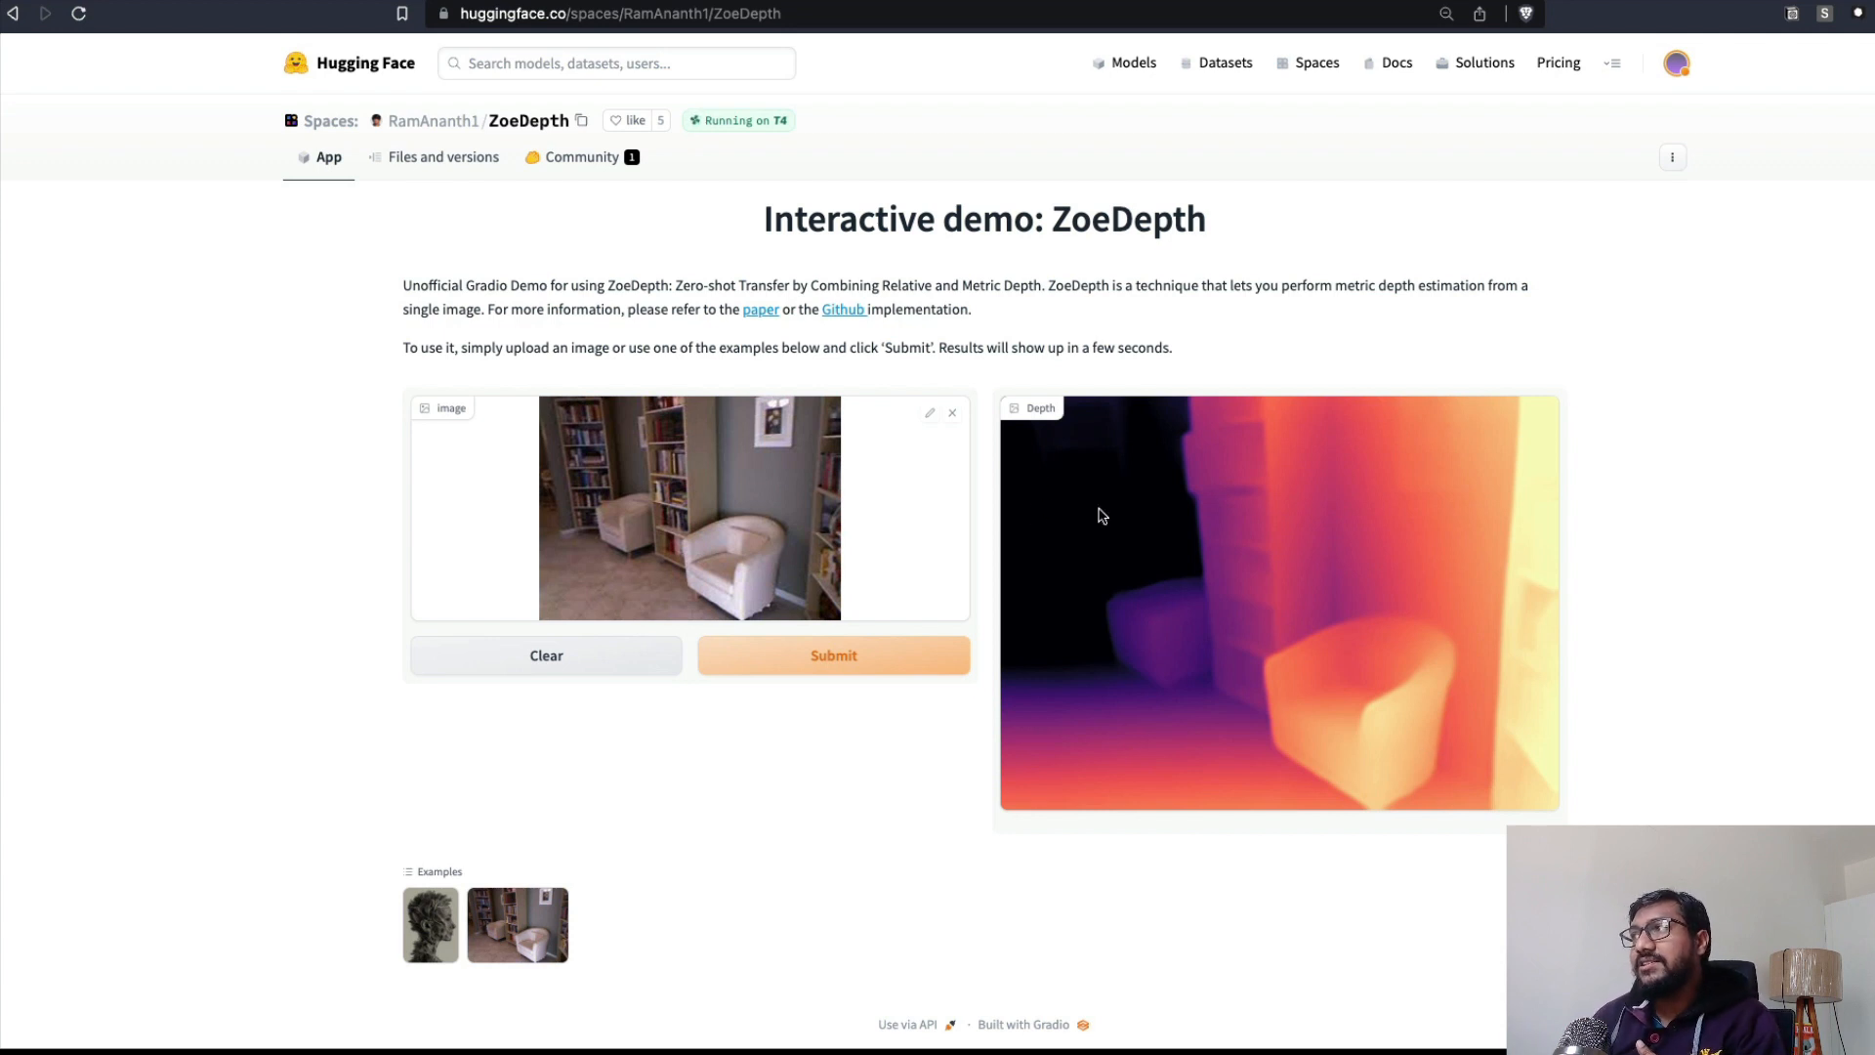
mouse_move(604, 641)
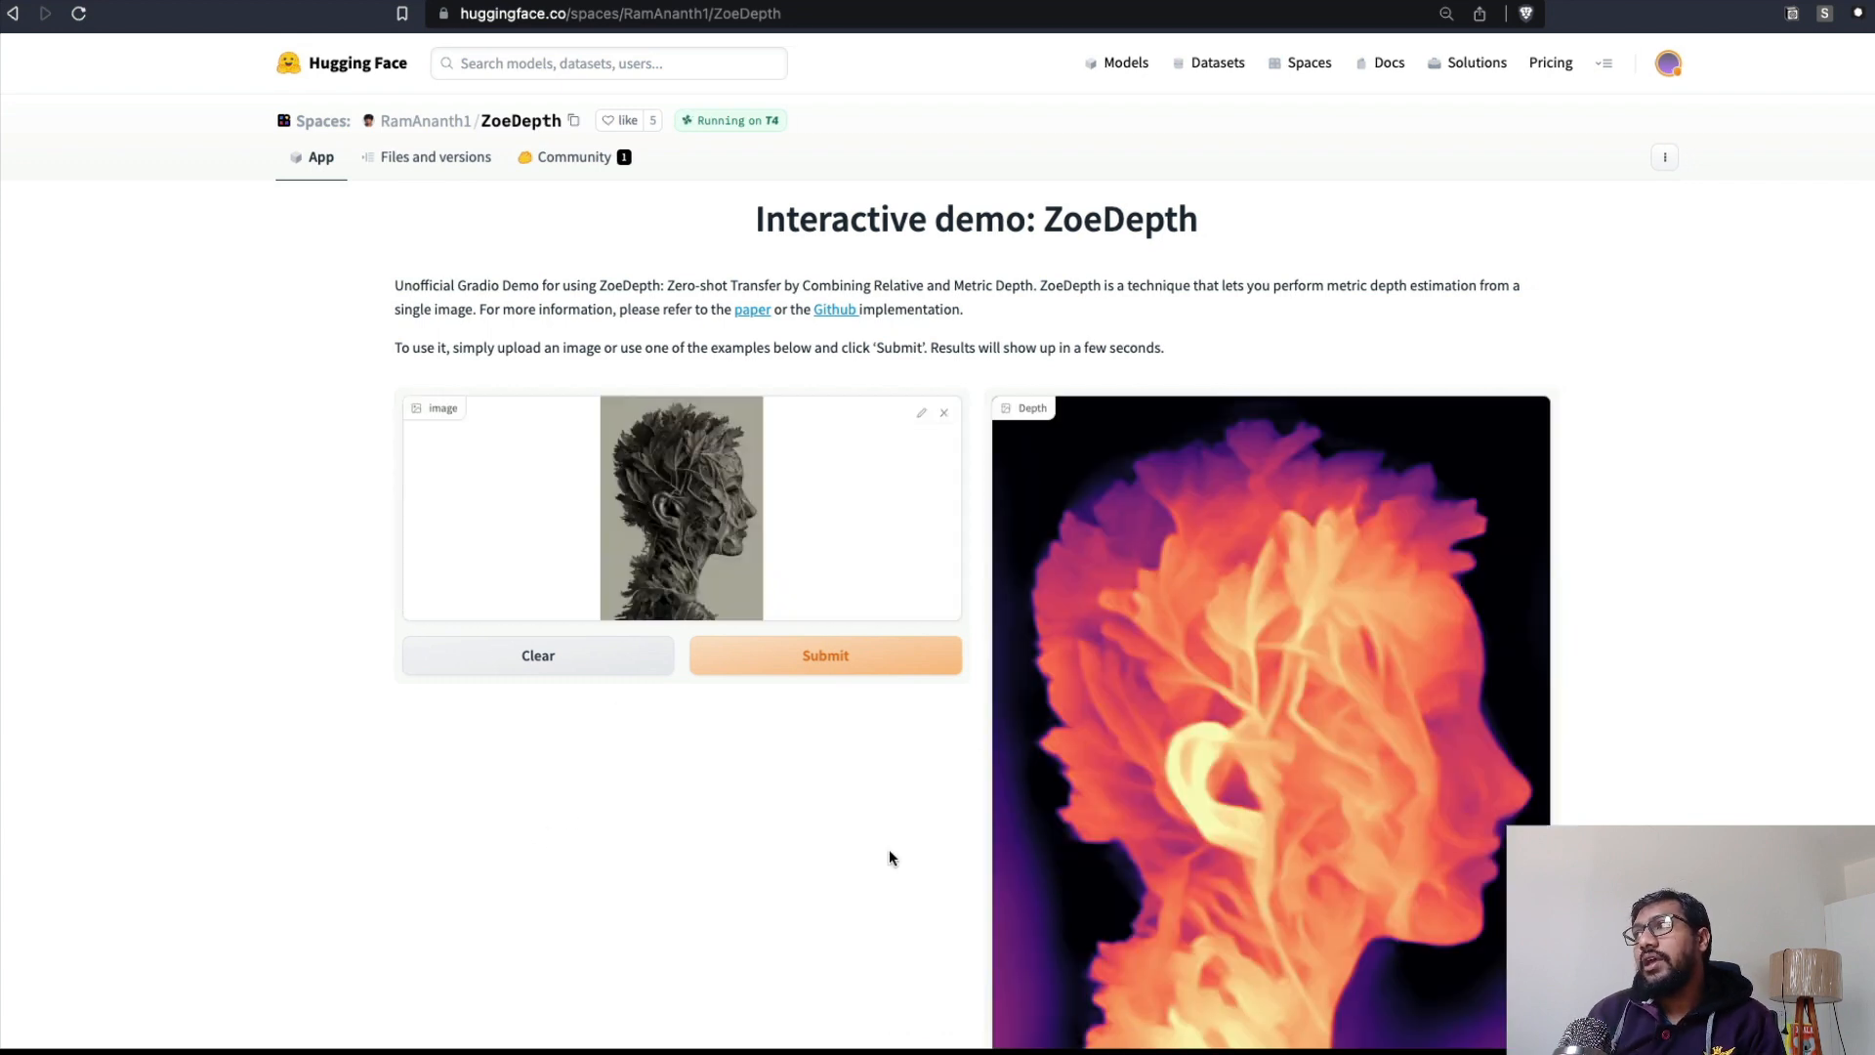
Clear the sculpted head picture from the demo input, leaving its depth map displayed.
scroll("down", 3)
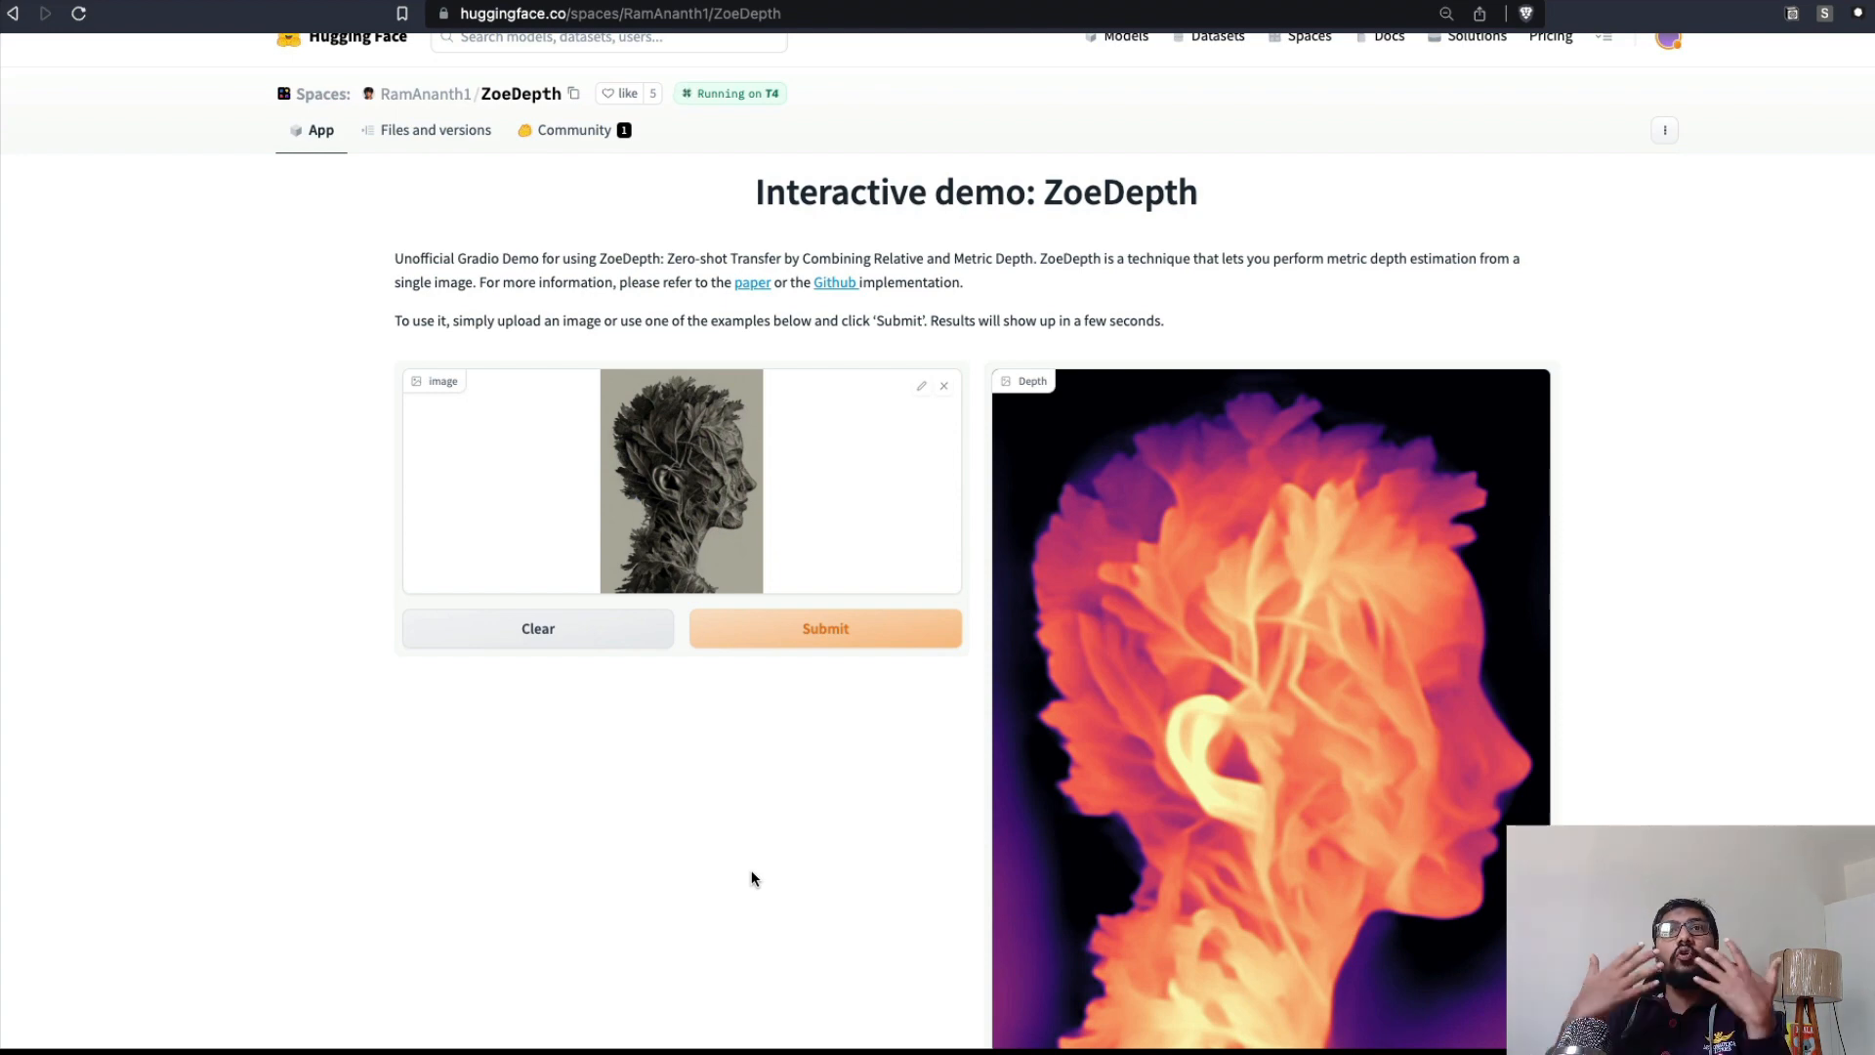
mouse_move(1301, 838)
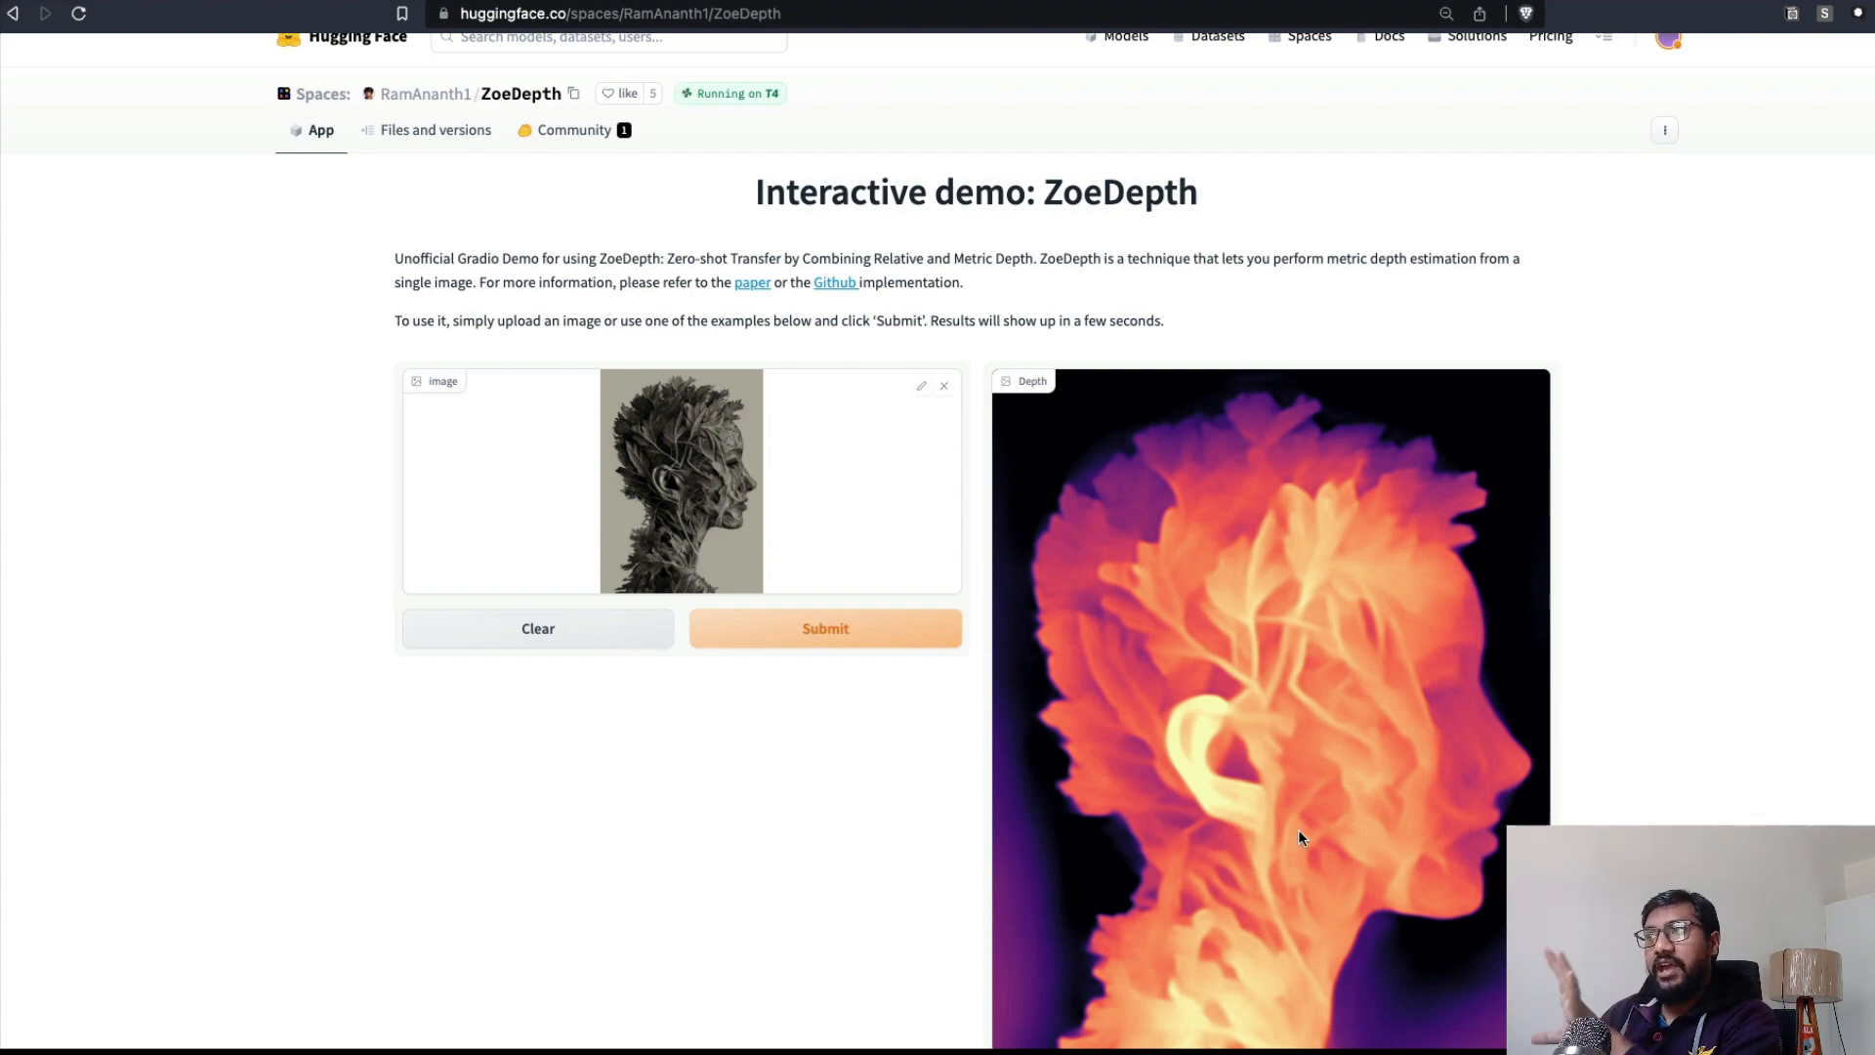
mouse_move(1035, 748)
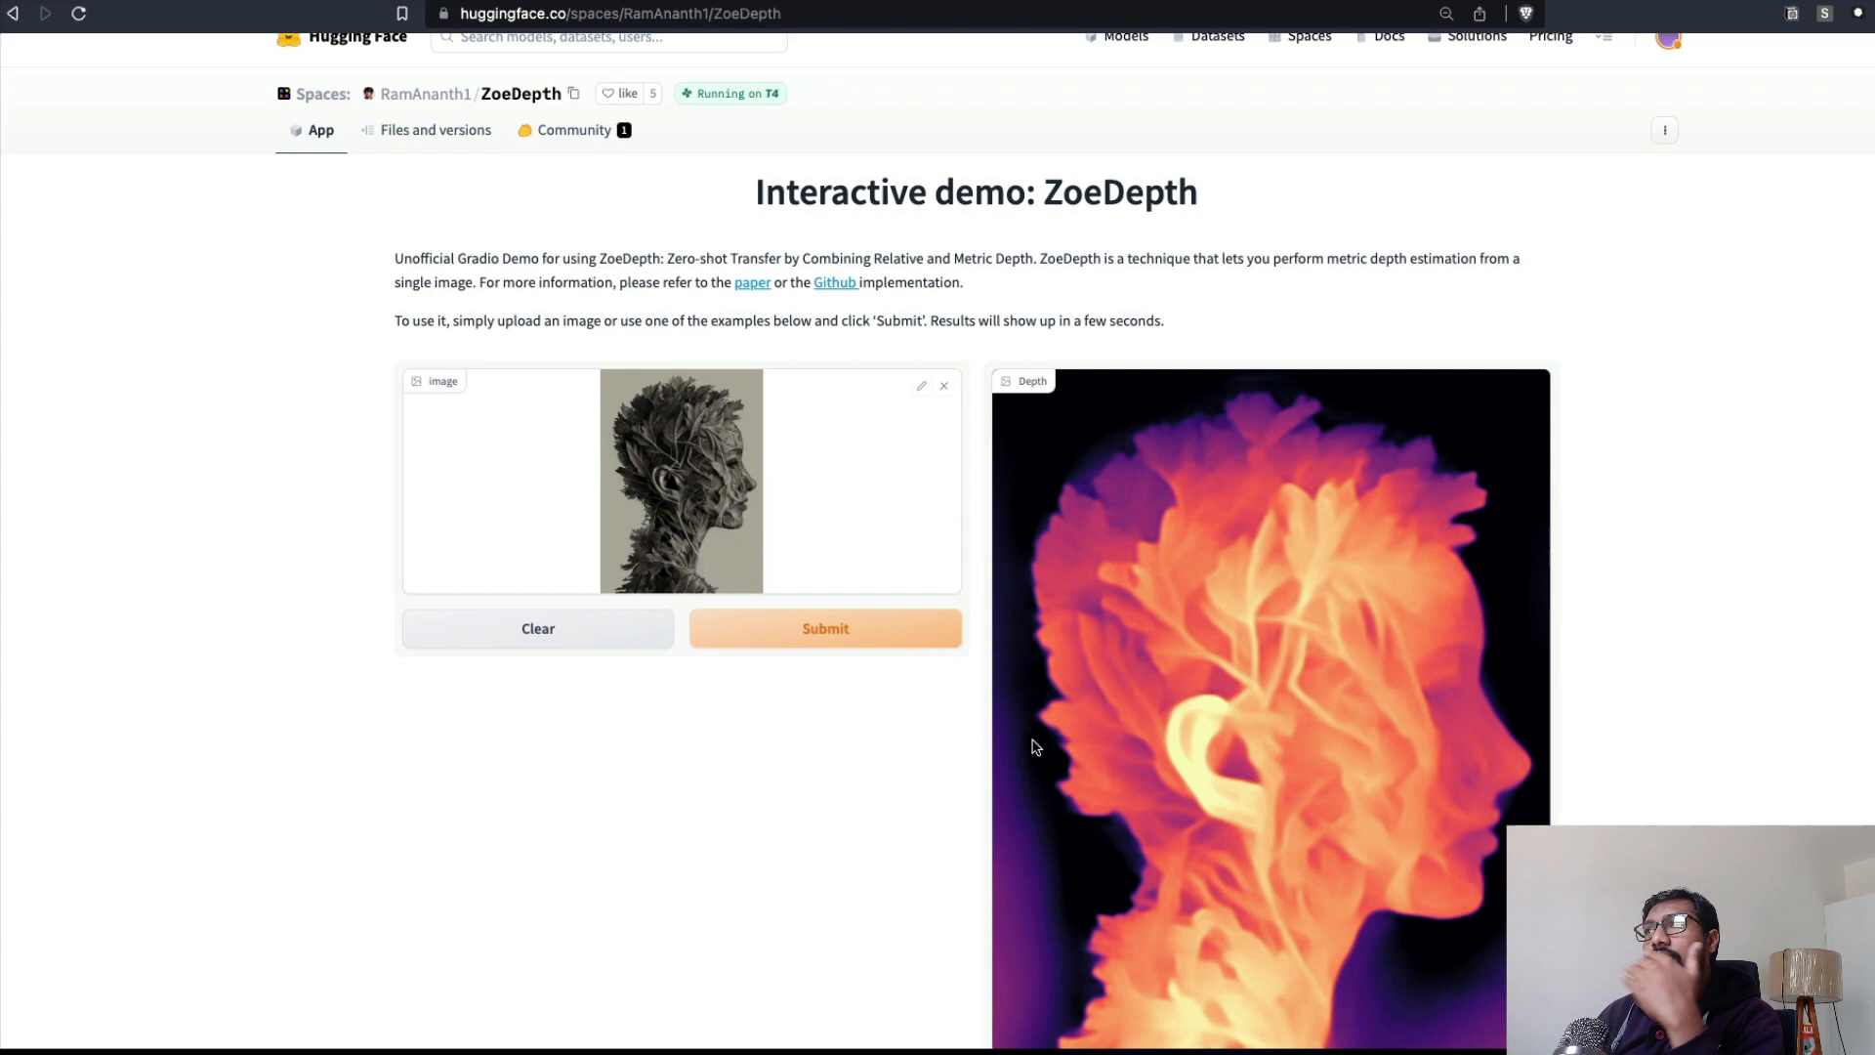
left_click(943, 385)
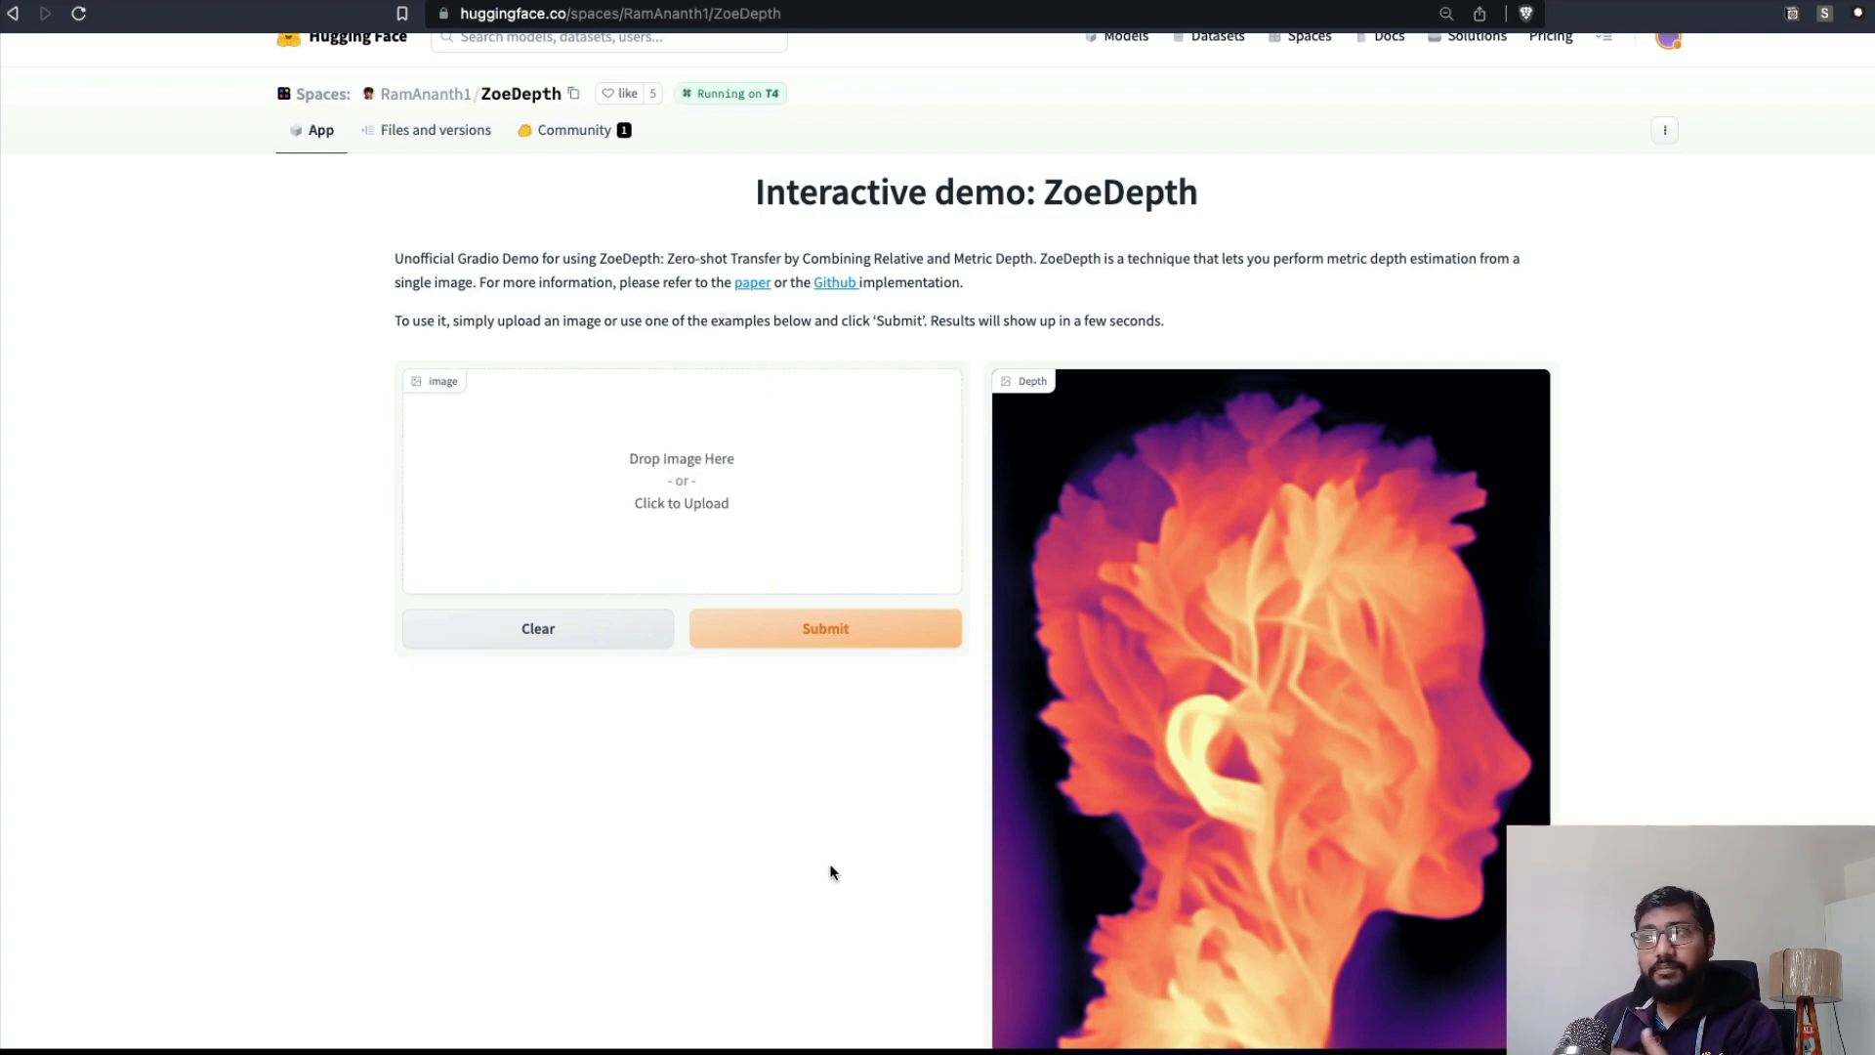